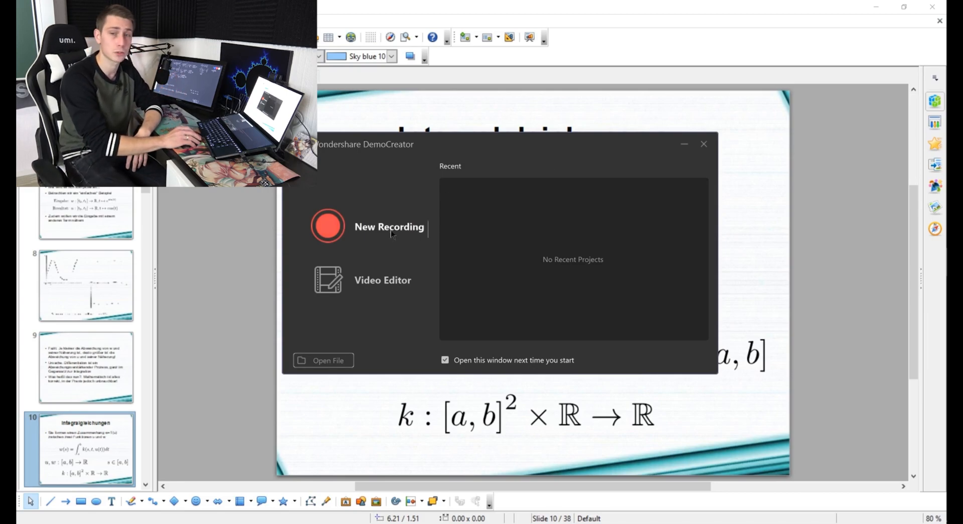
Start a New Recording to bring up the recorder panel for the full 3840×2160 screen.
left_click(389, 227)
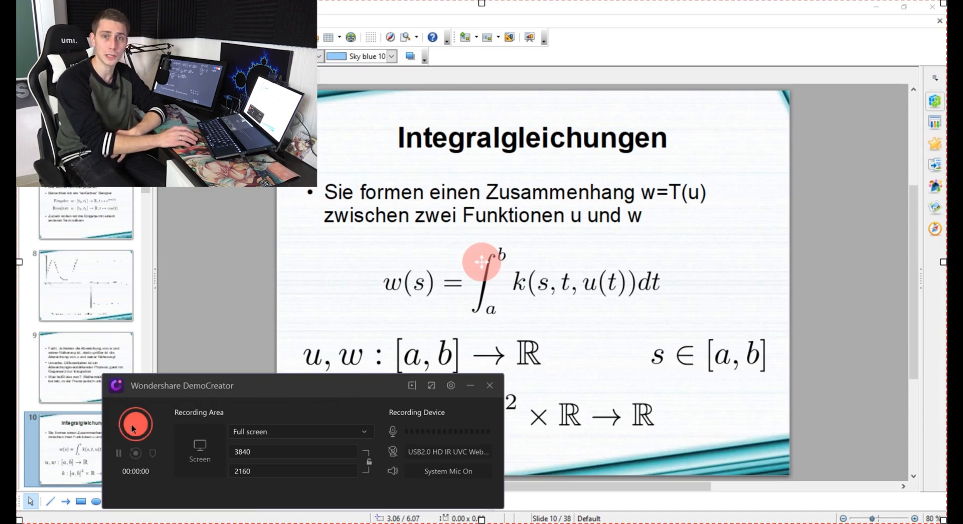
mouse_move(135, 425)
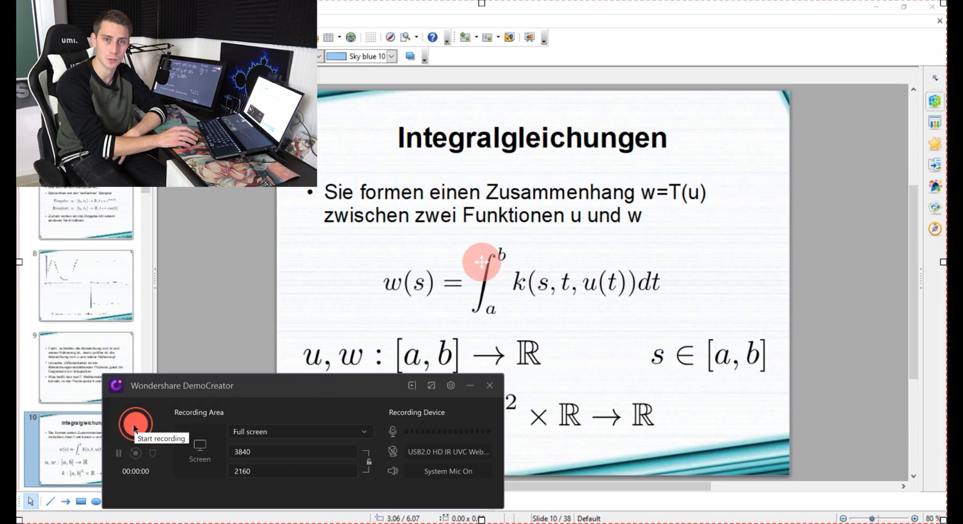
left_click(135, 424)
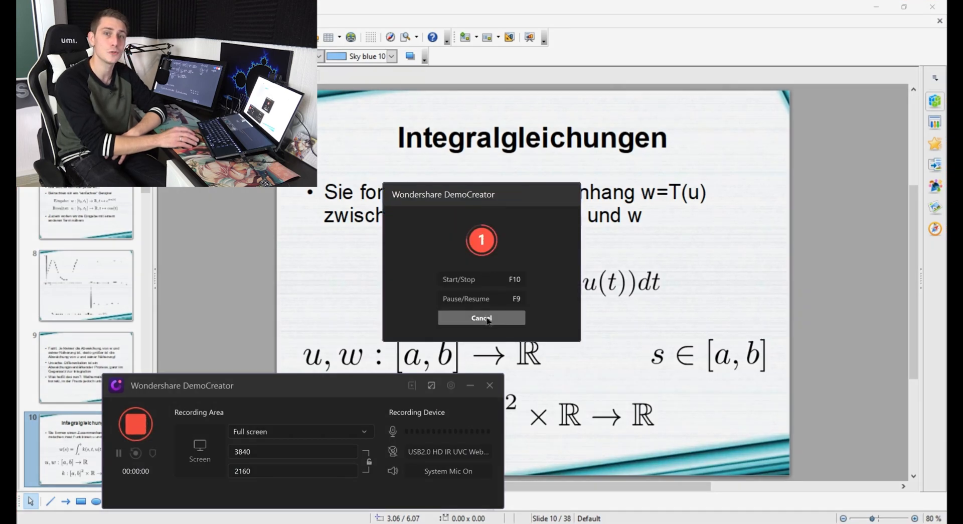
left_click(480, 317)
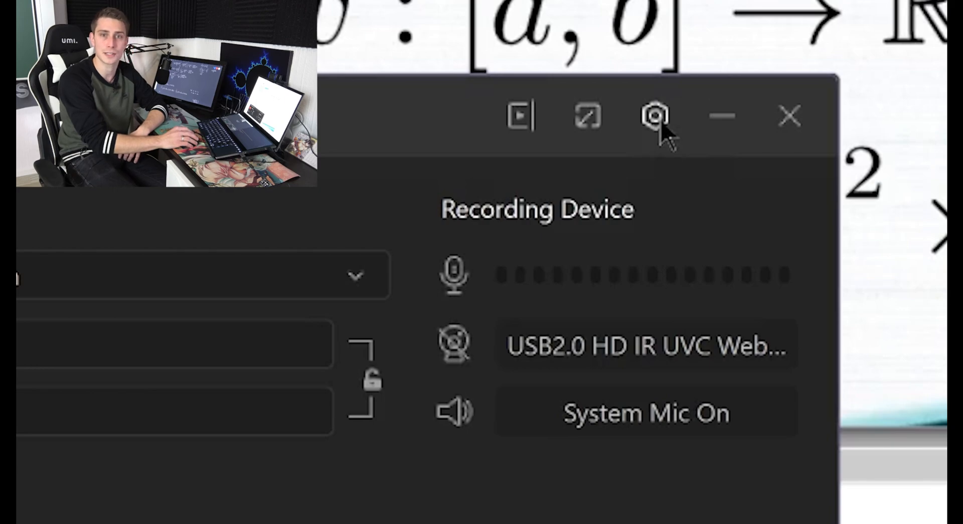
In capture settings, browse Camera and Advanced, then set the Audio microphone to HD Pro Webcam C920.
left_click(655, 117)
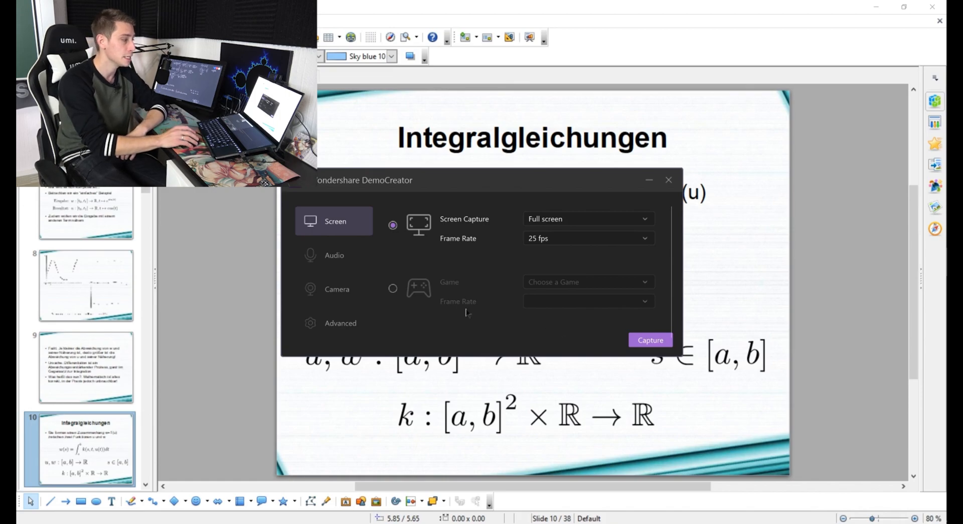
left_click(333, 289)
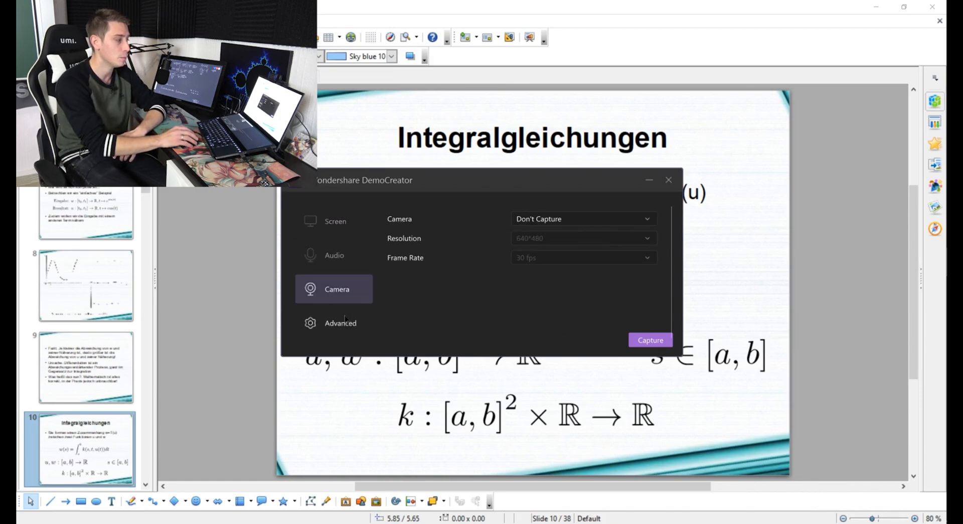
left_click(340, 322)
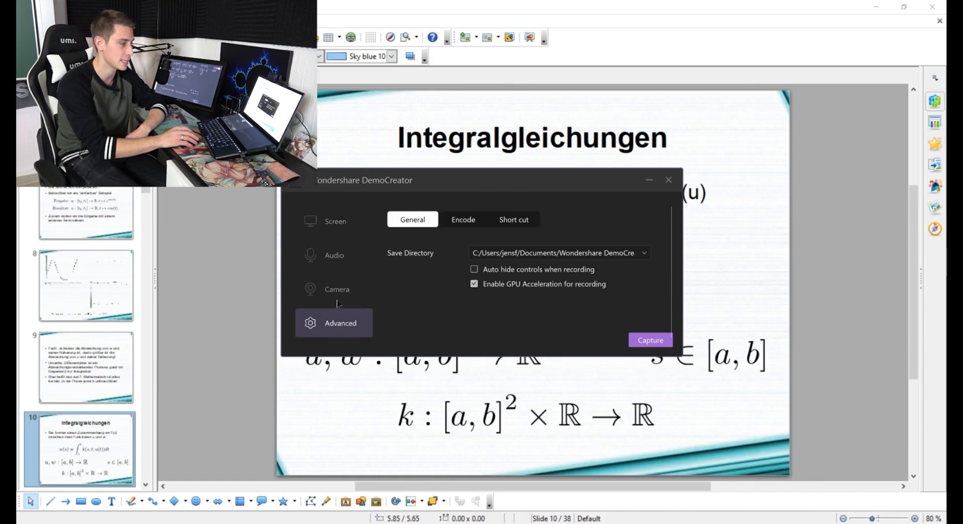
left_click(334, 255)
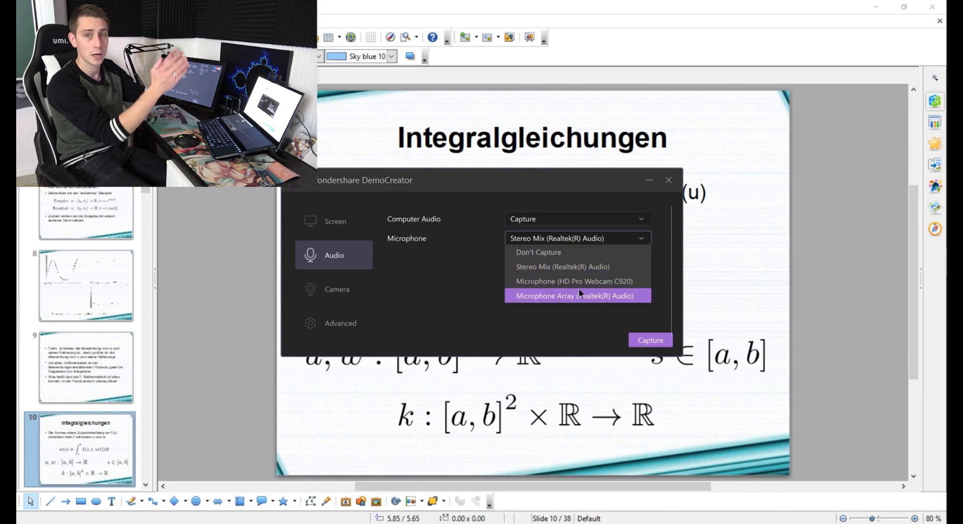
mouse_move(576, 295)
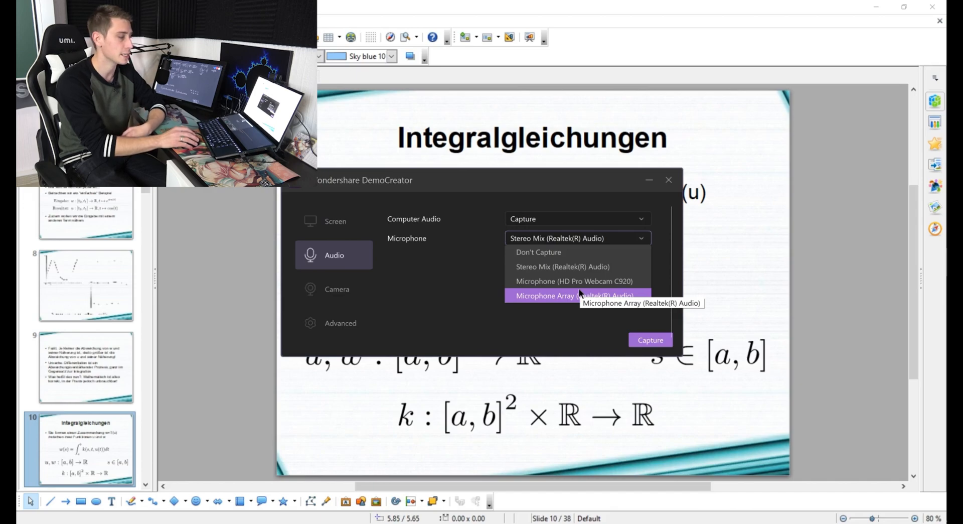
left_click(574, 281)
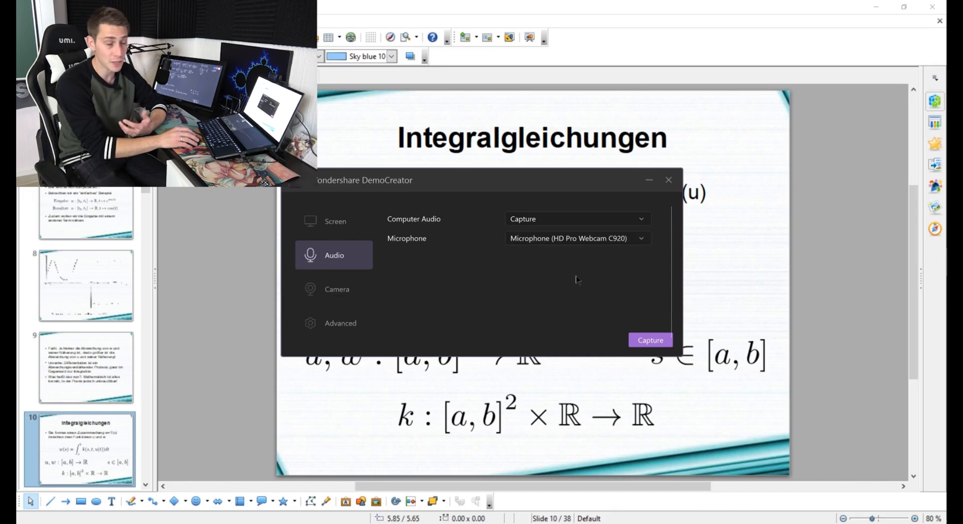
Set the camera to USB2.0 HD IR UVC WebCam at 30 fps and return to the Screen settings.
left_click(337, 289)
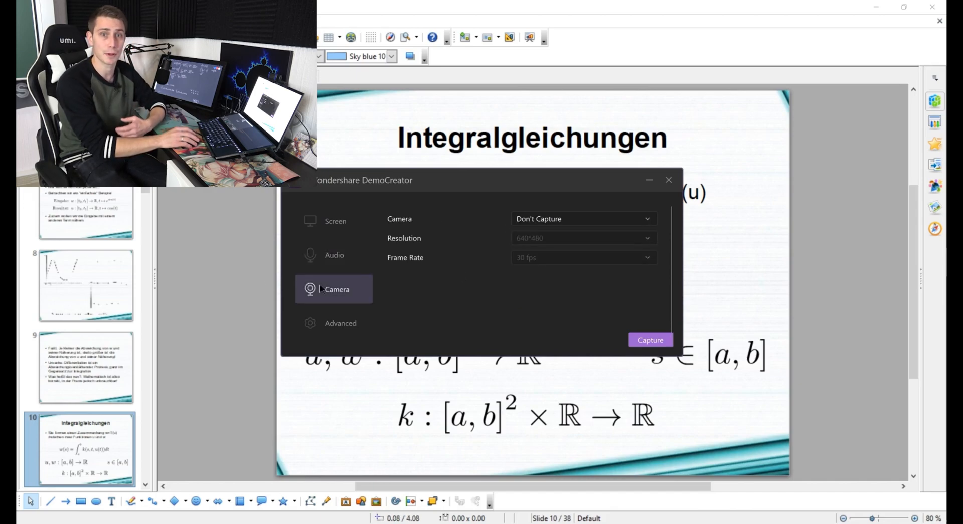
mouse_move(644, 273)
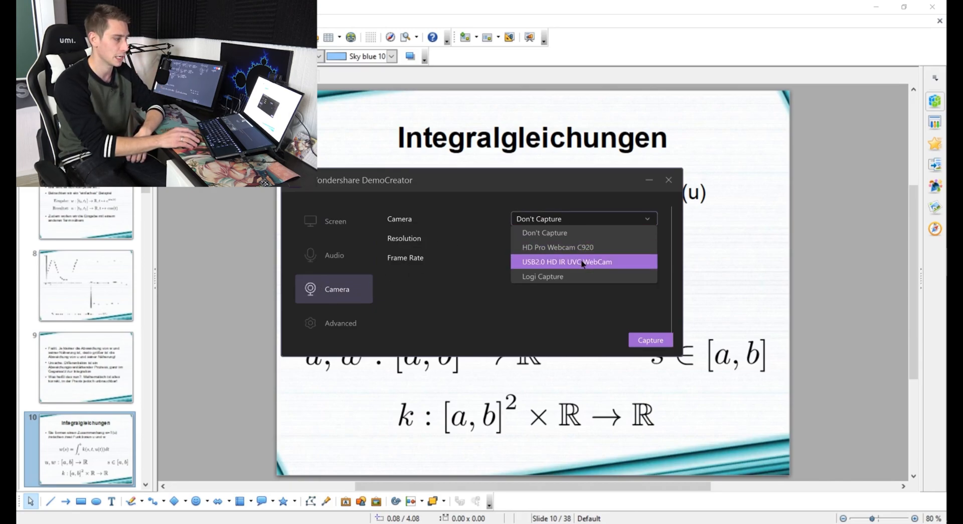
left_click(564, 262)
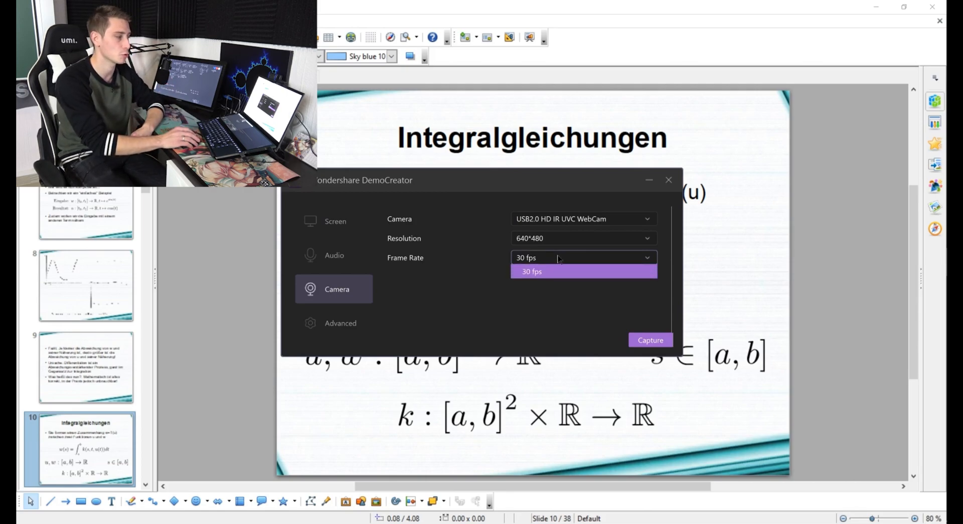
left_click(531, 271)
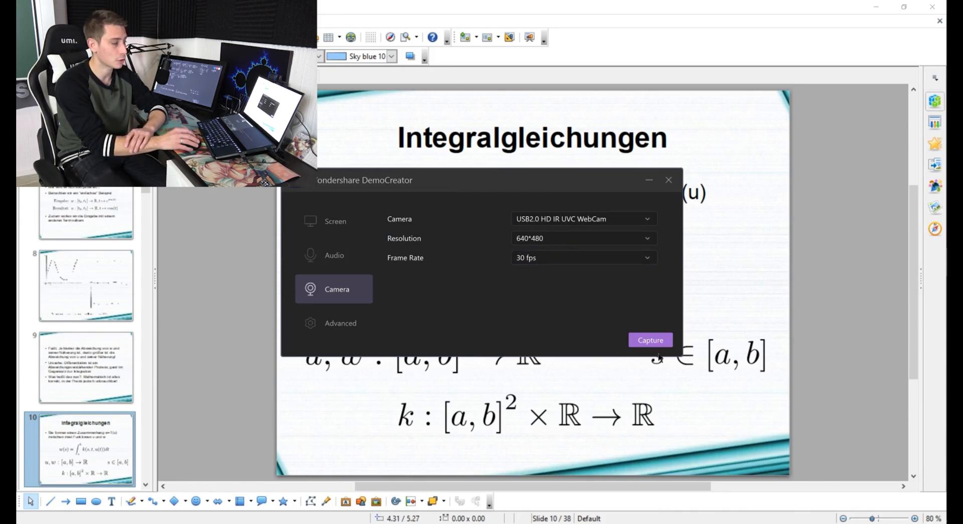
left_click(649, 339)
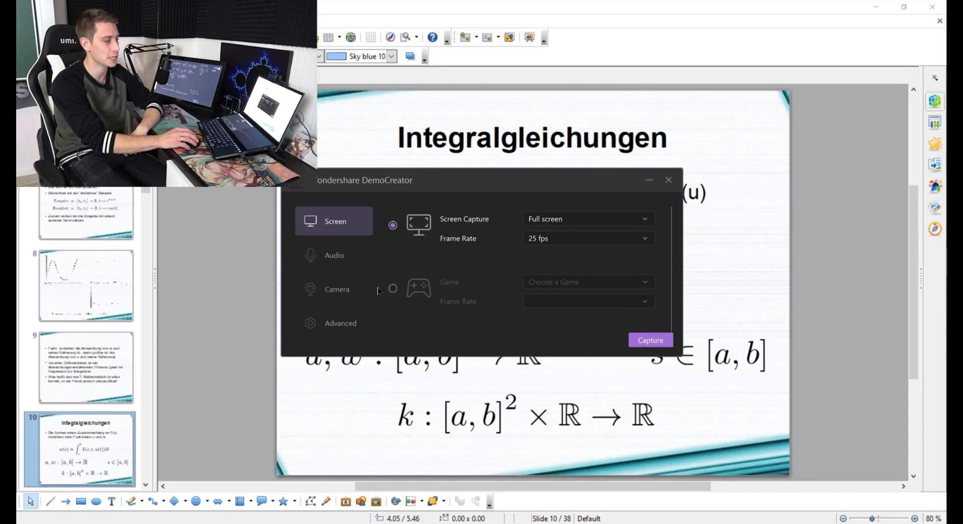
Keep screen capture on Full screen and raise its frame rate from 25 fps to 30 fps.
left_click(392, 288)
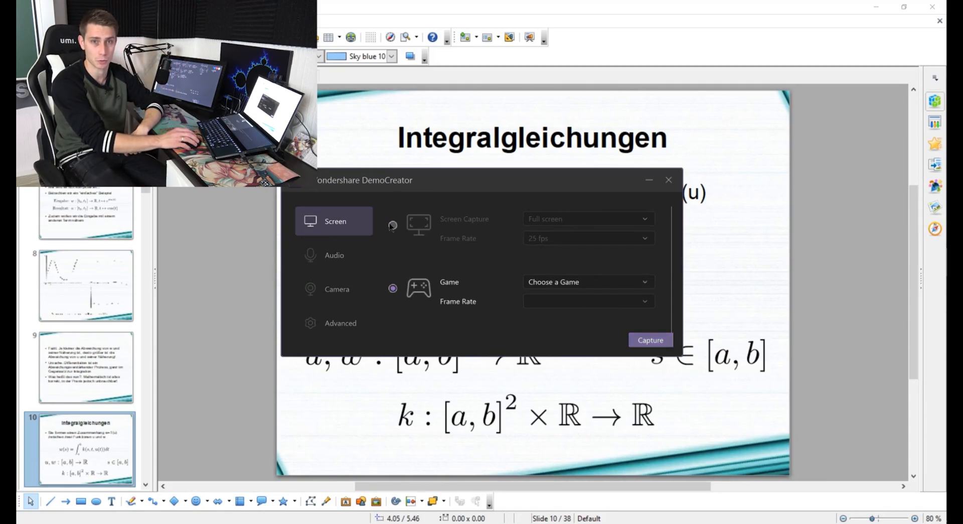
left_click(392, 225)
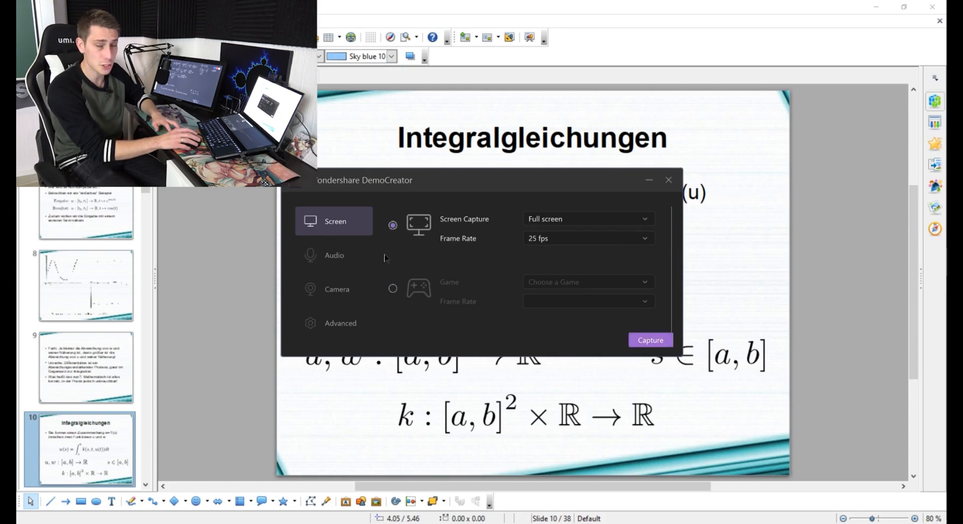
left_click(587, 218)
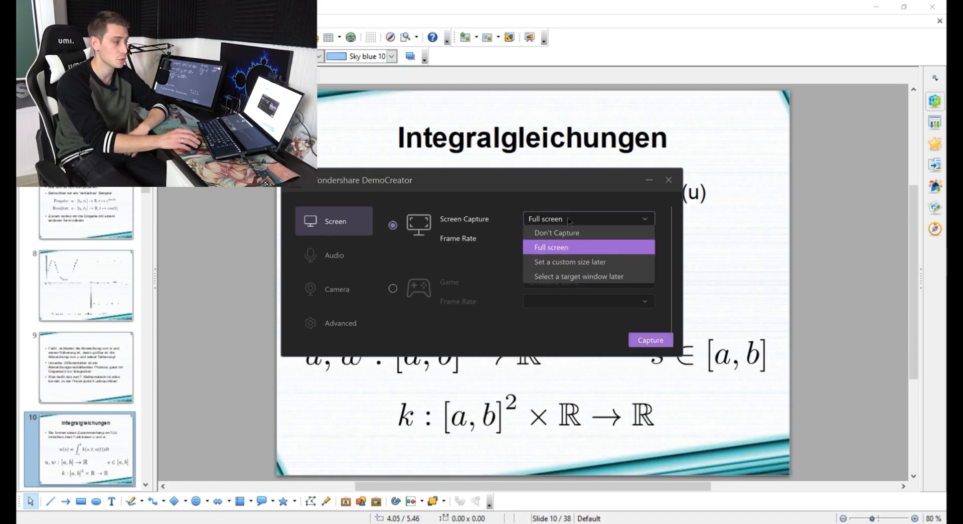
mouse_move(559, 247)
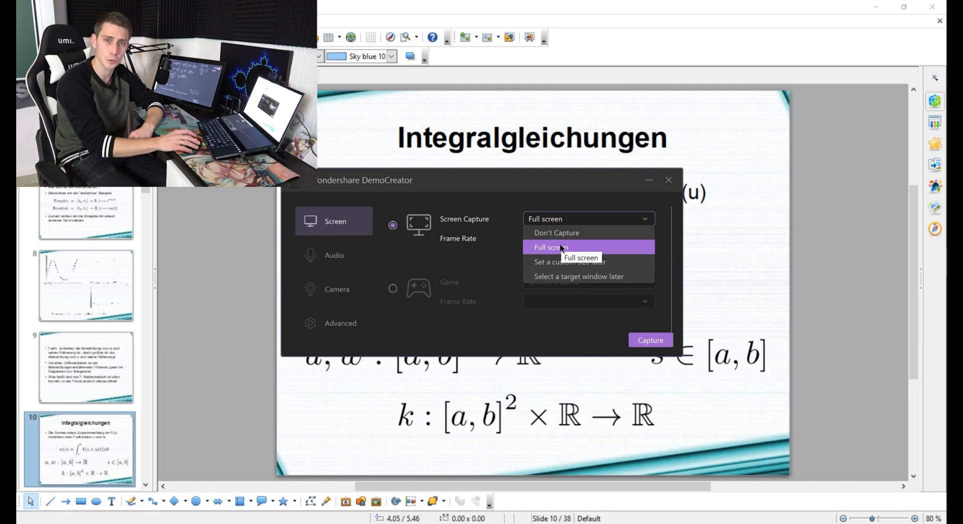
left_click(549, 246)
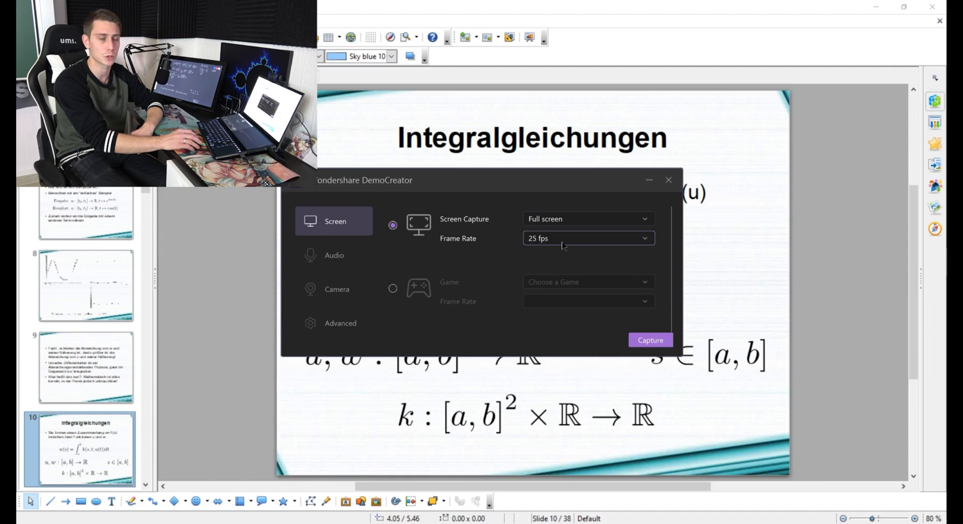
left_click(587, 238)
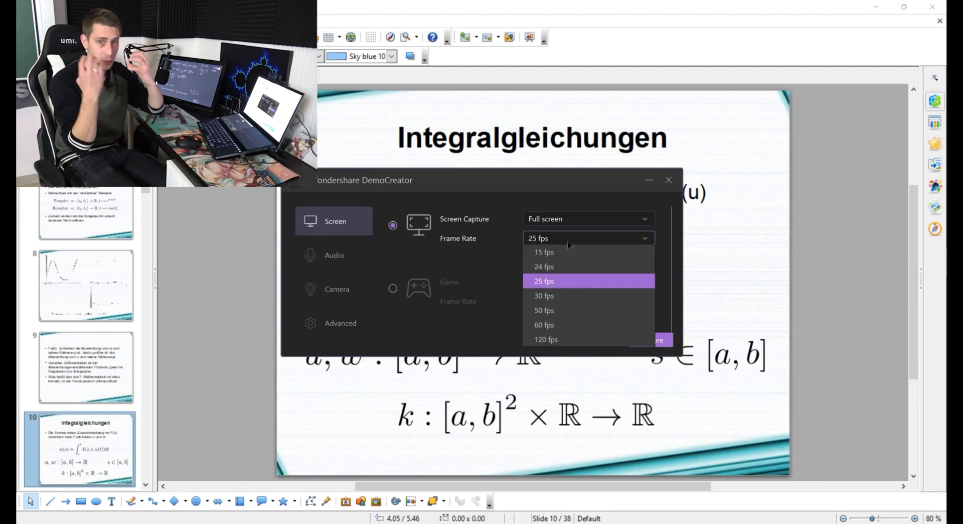
mouse_move(553, 295)
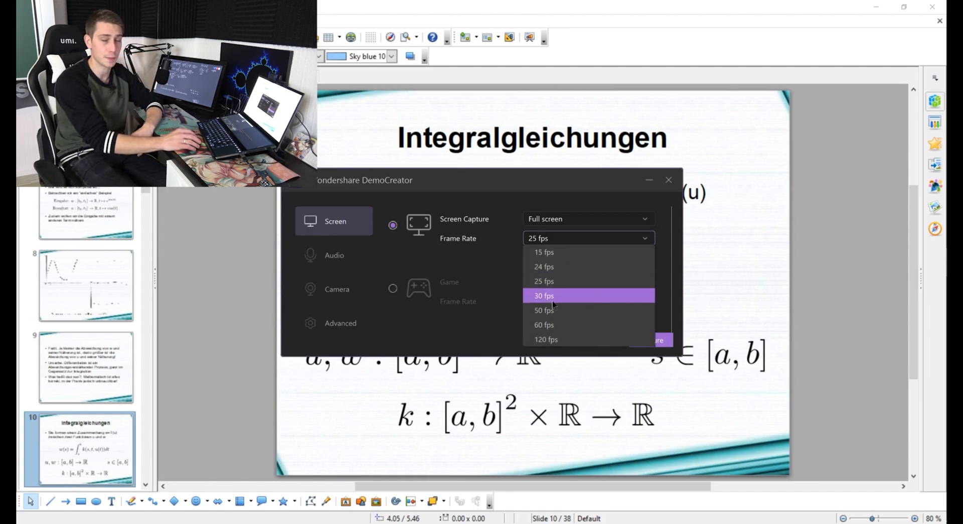
mouse_move(556, 339)
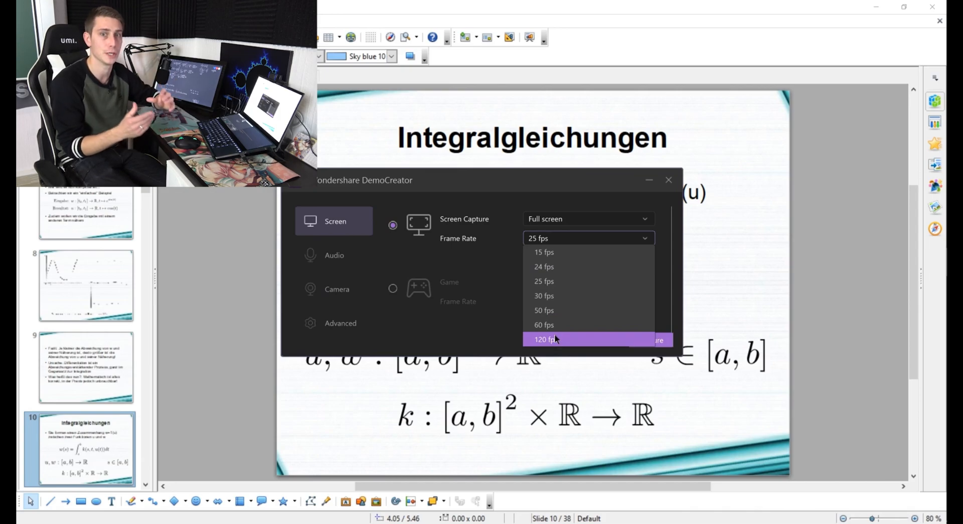
left_click(543, 294)
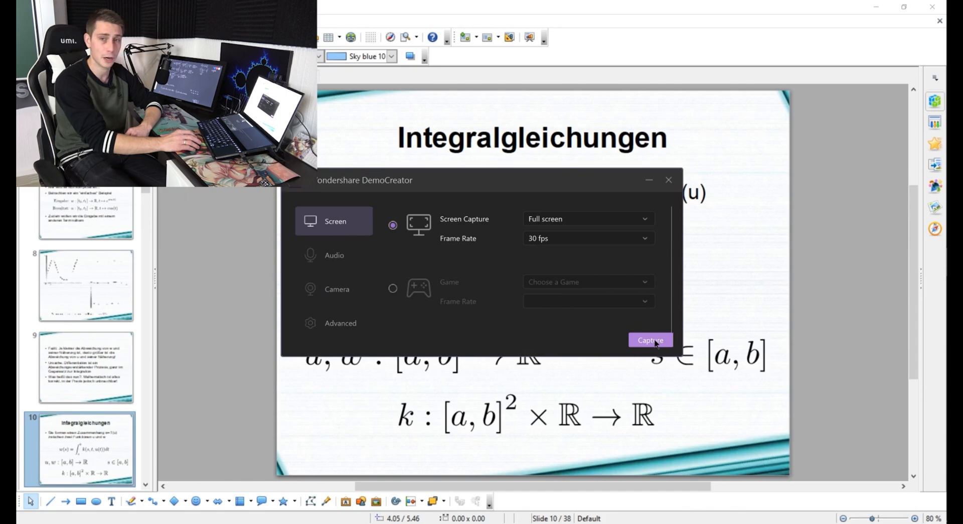
Confirm the settings, close the webcam preview and start recording the full-screen presentation.
left_click(649, 339)
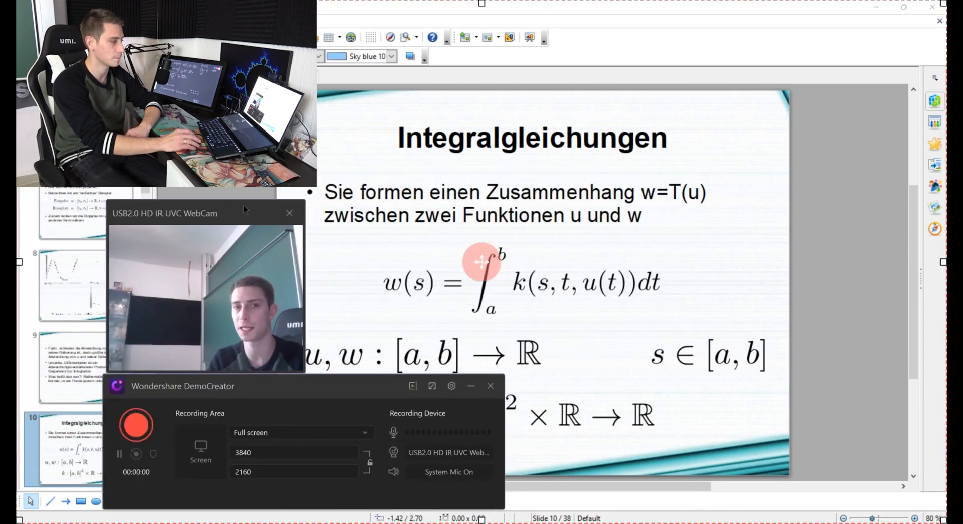
left_click(289, 212)
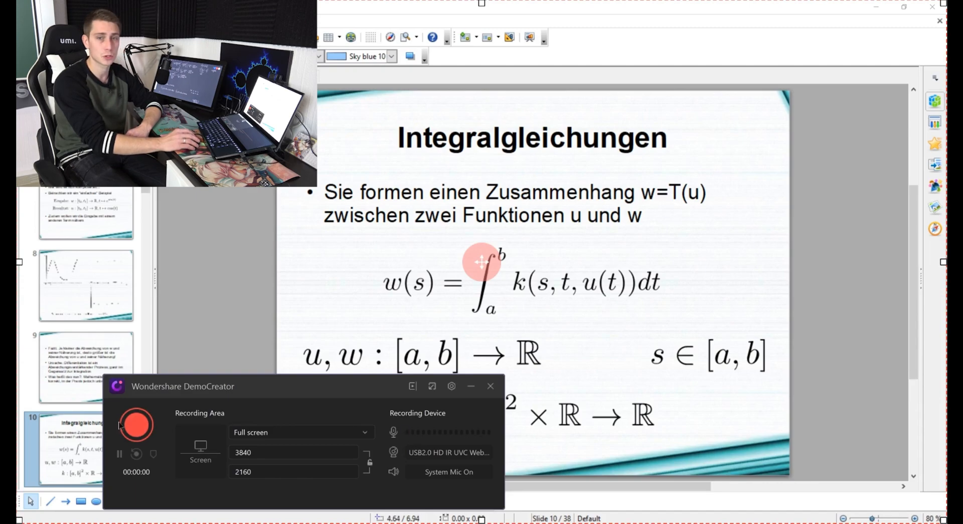
left_click(136, 425)
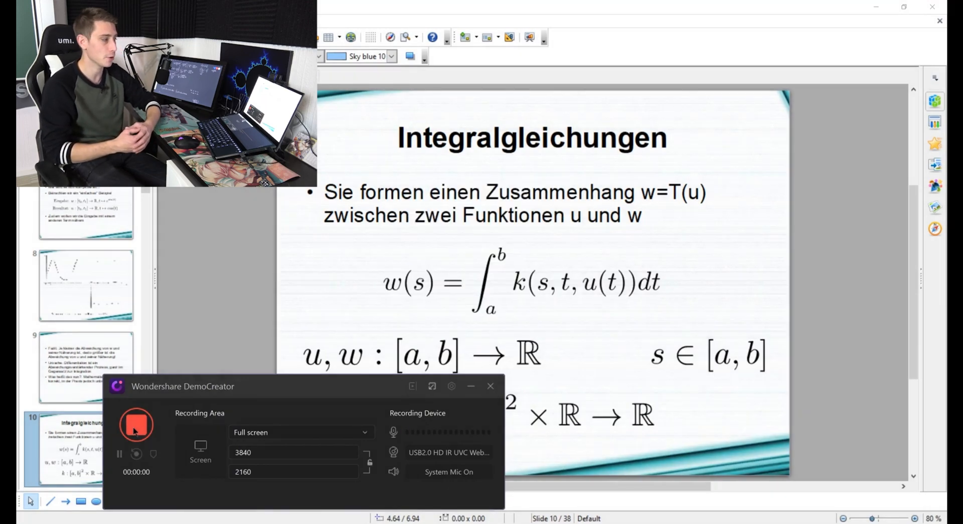
left_click(136, 424)
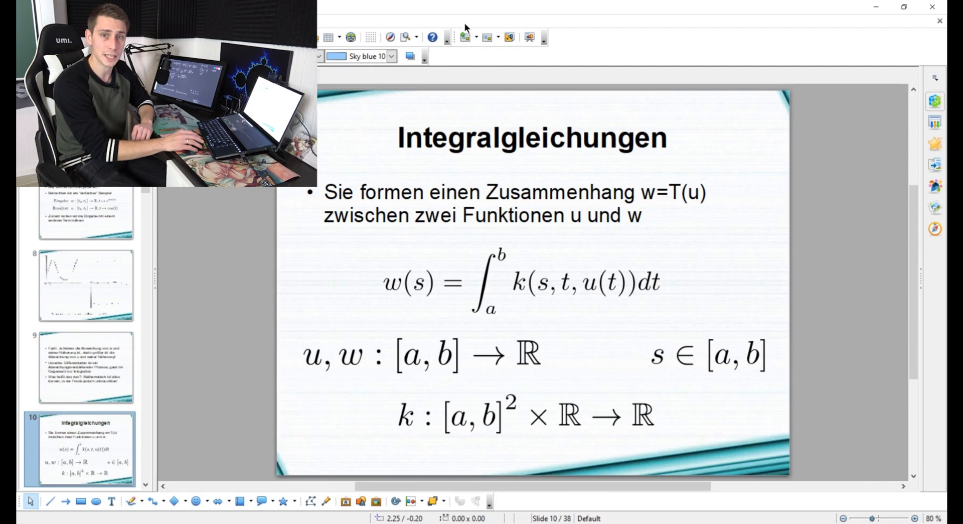
mouse_move(464, 37)
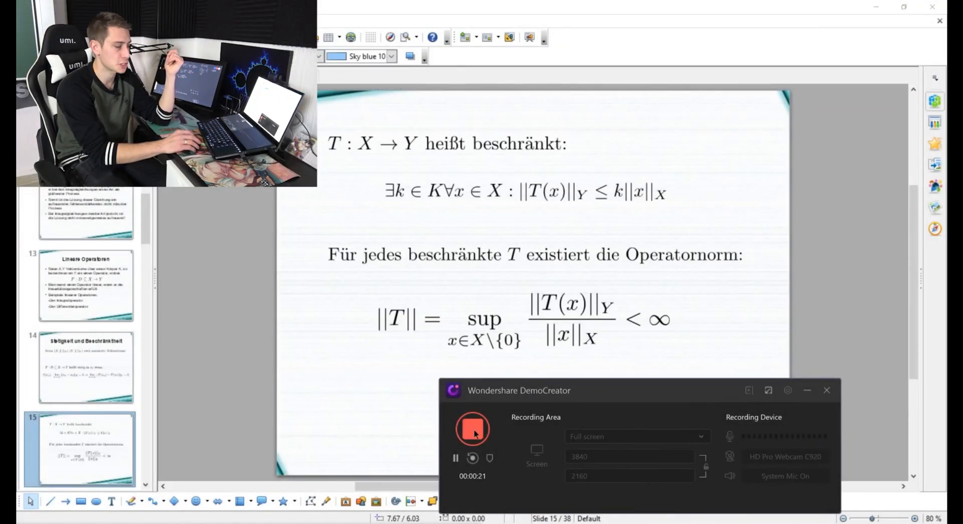
Stop the presentation recording and return to the recorder panel.
left_click(472, 428)
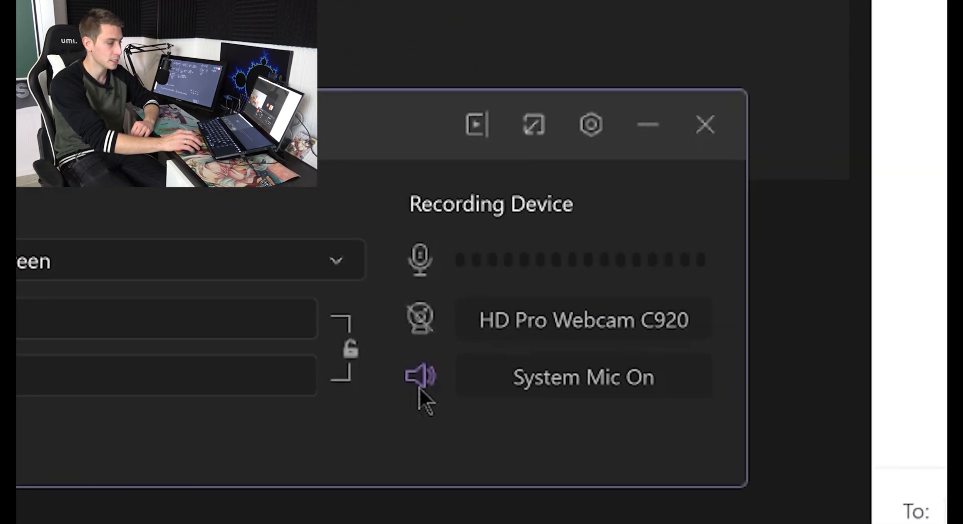
Record the full-screen Zoom meeting, then bring up the capture settings window.
left_click(420, 375)
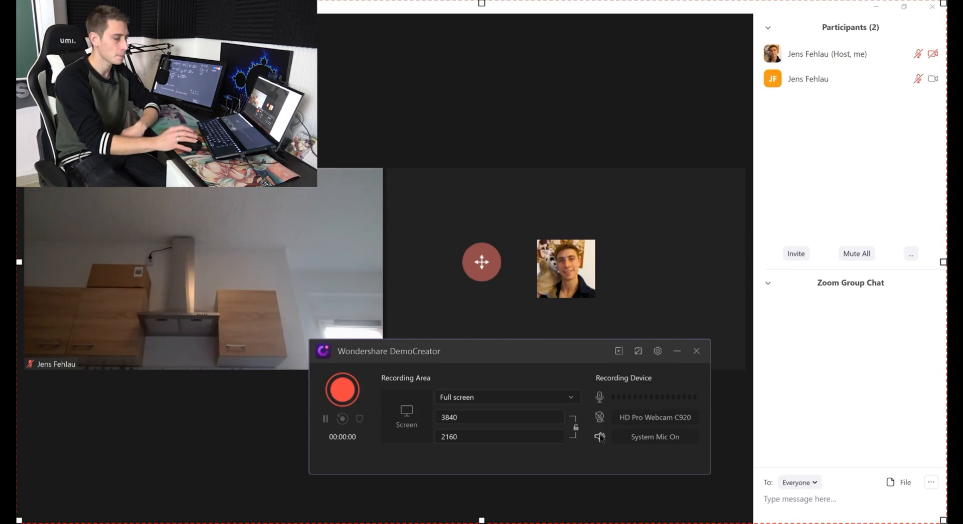
left_click(342, 389)
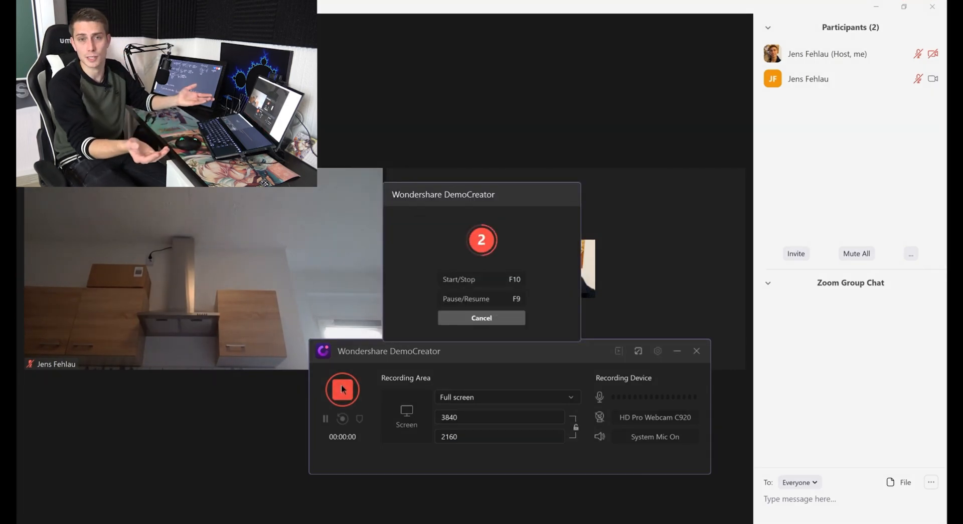
left_click(481, 317)
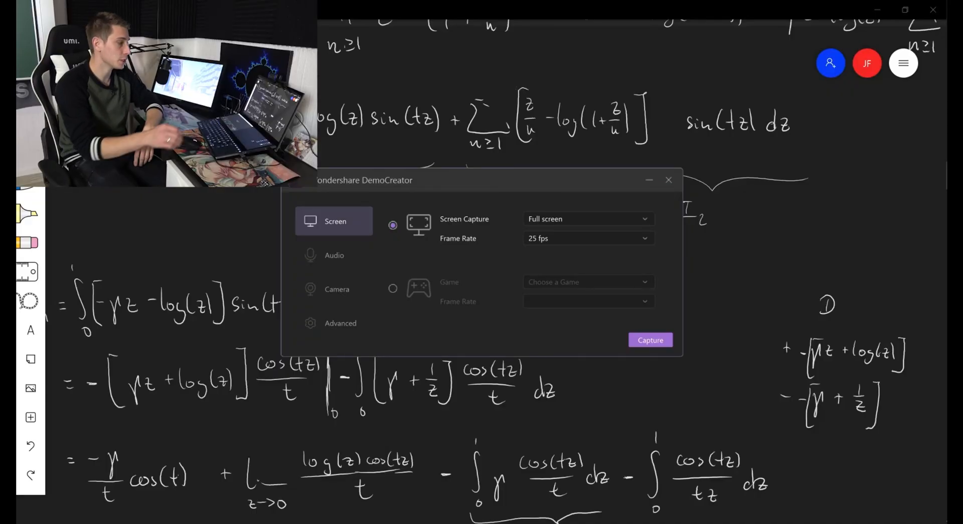
Switch to Game capture with Mailbird selected, confirm, and start recording it.
left_click(392, 289)
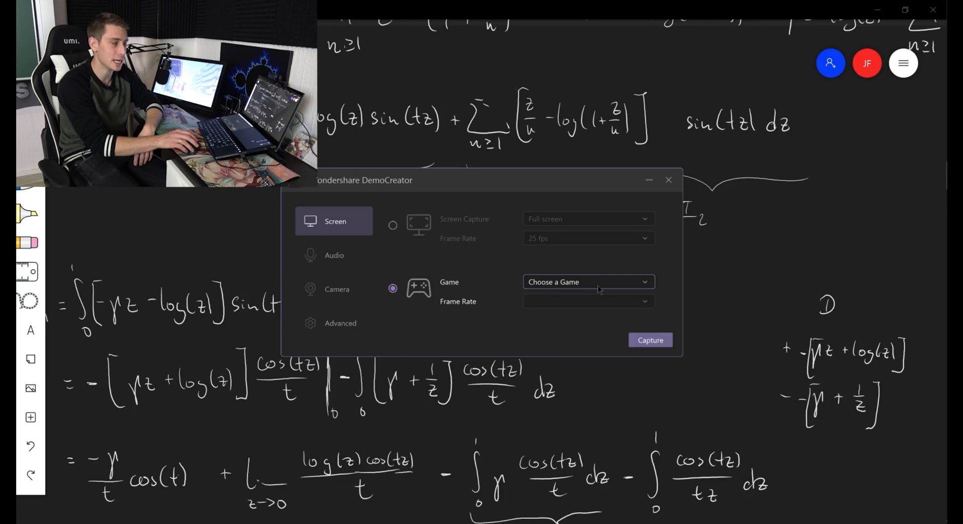
left_click(586, 281)
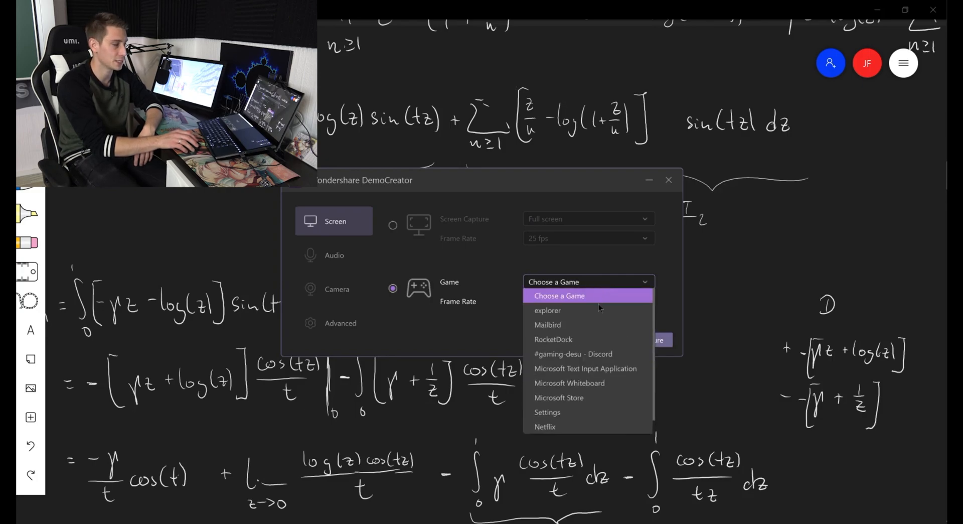
mouse_move(588, 310)
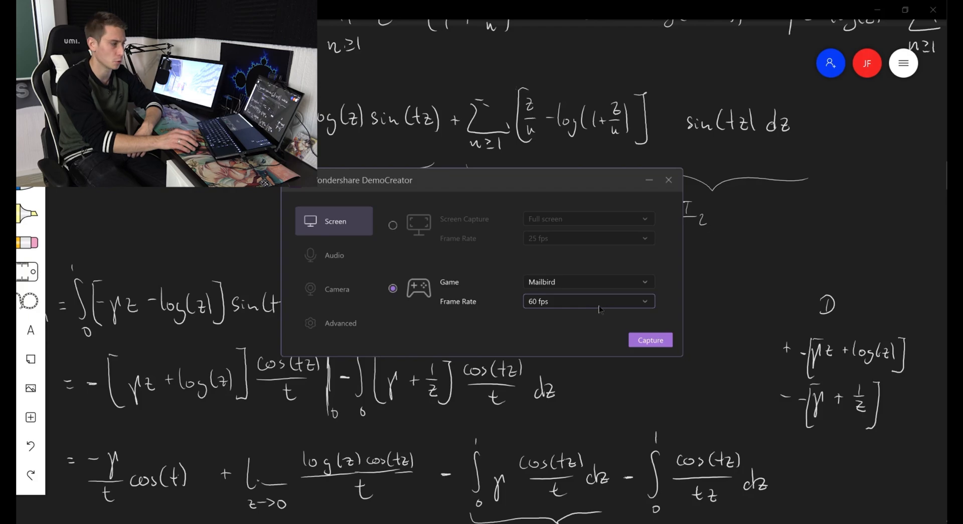
left_click(649, 339)
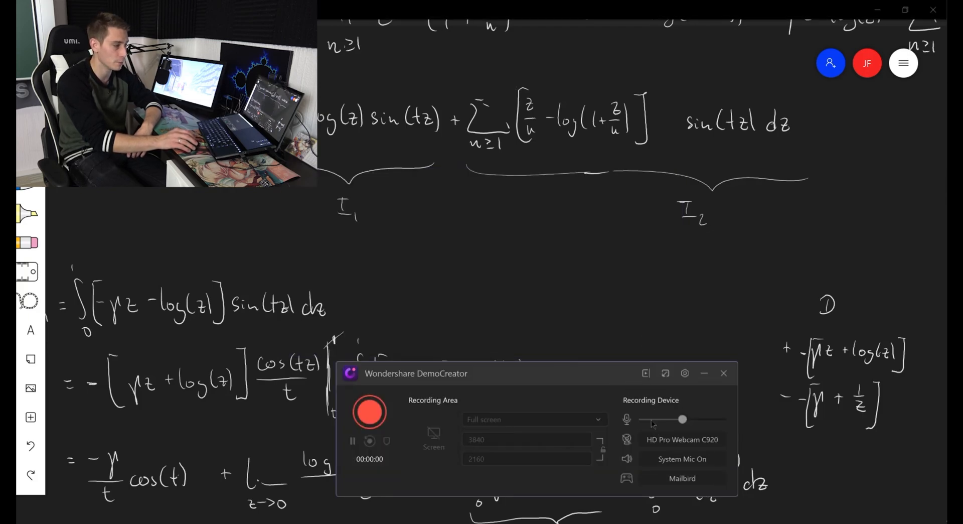
left_click(369, 412)
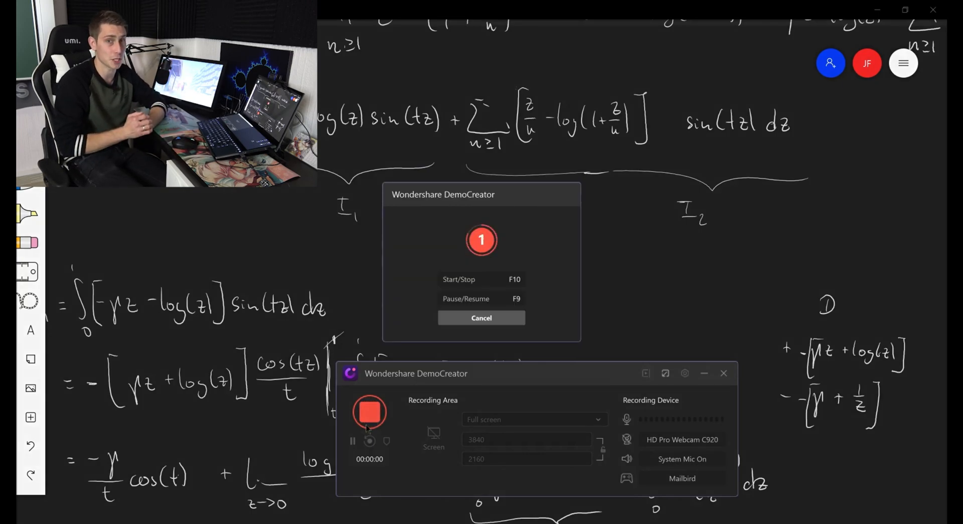
left_click(480, 316)
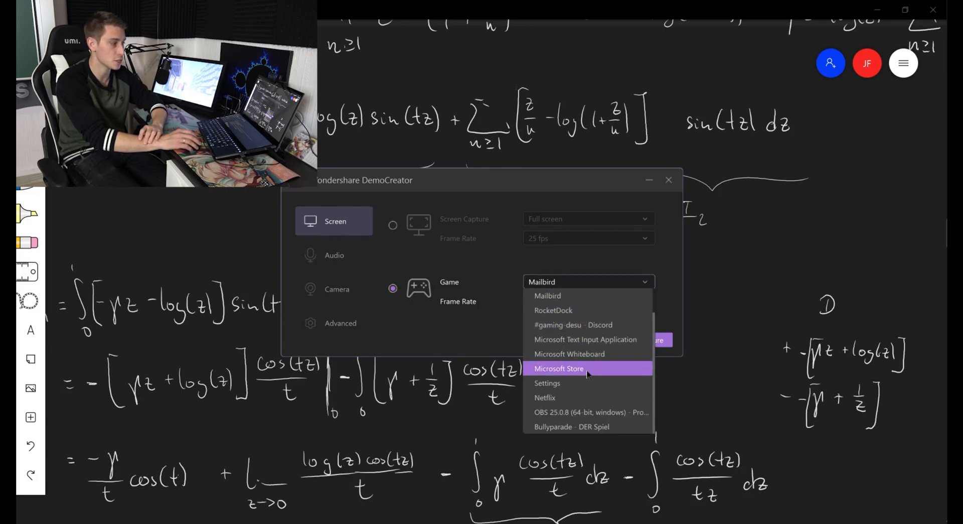
mouse_move(588, 426)
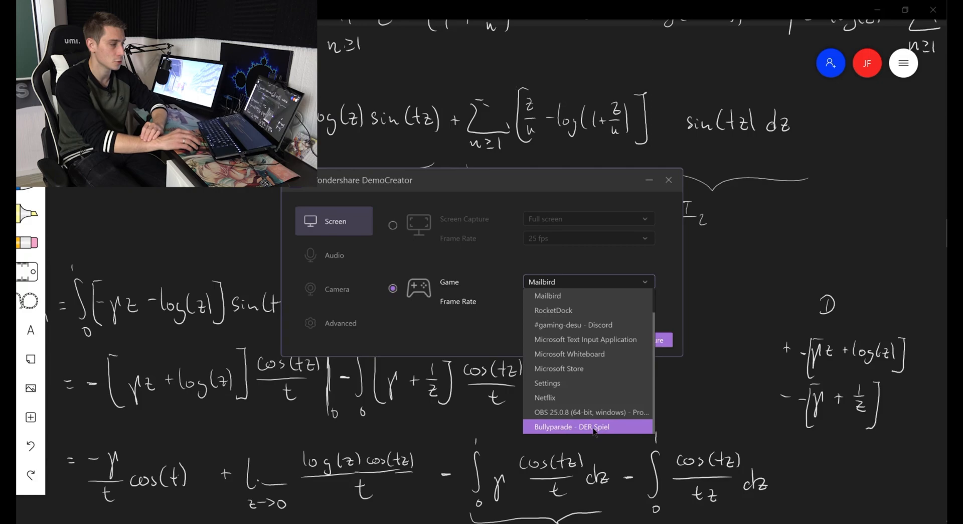
Choose Bullyparade - DER Spiel as the game at 60 fps and launch the capture.
left_click(571, 426)
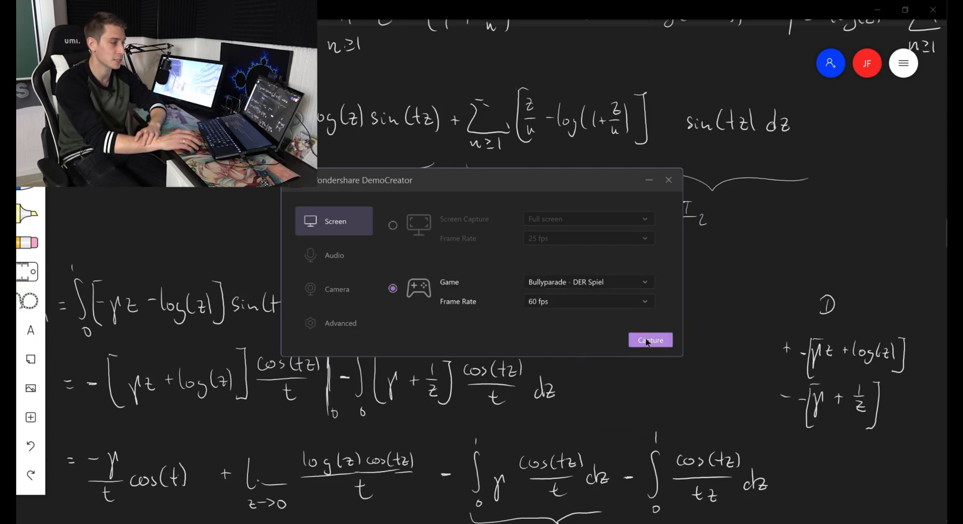
left_click(649, 339)
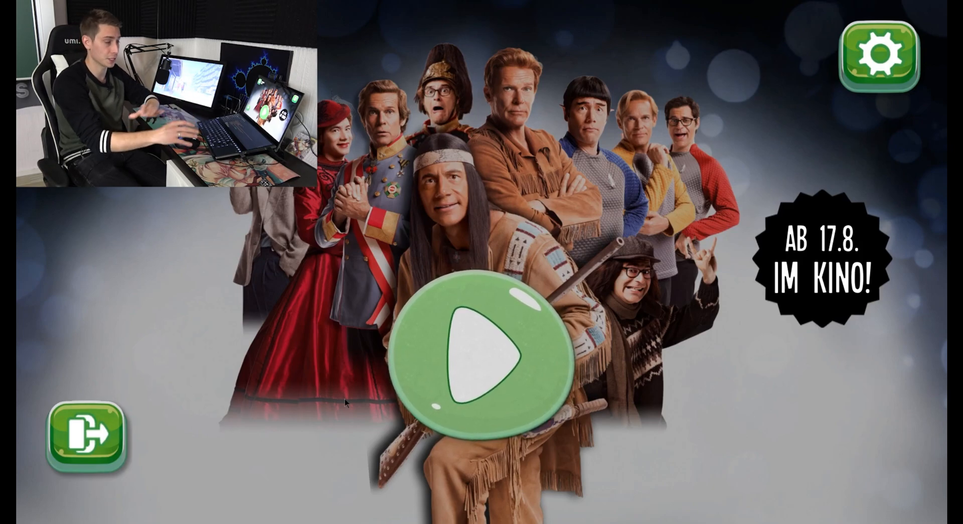
mouse_move(485, 348)
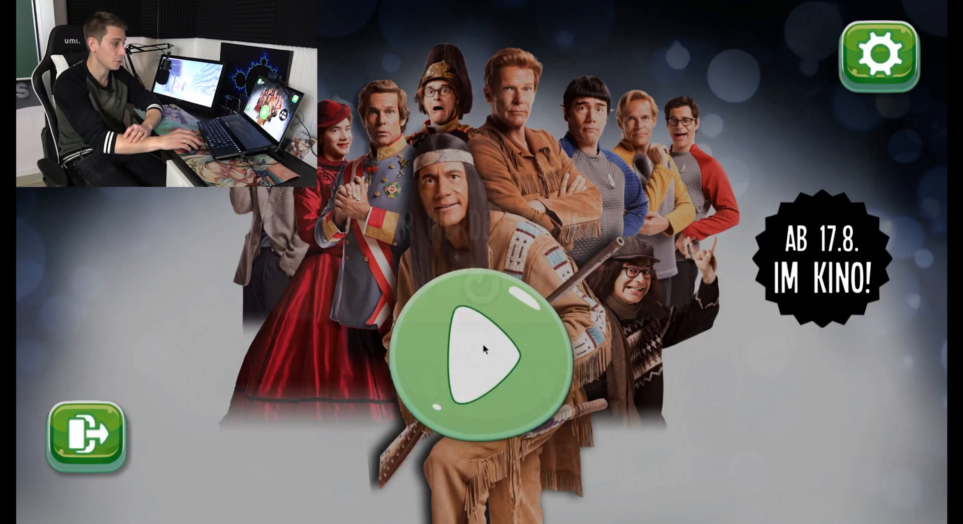
Start a run from the title screen and jump over the obstacle with Space while recording.
left_click(474, 347)
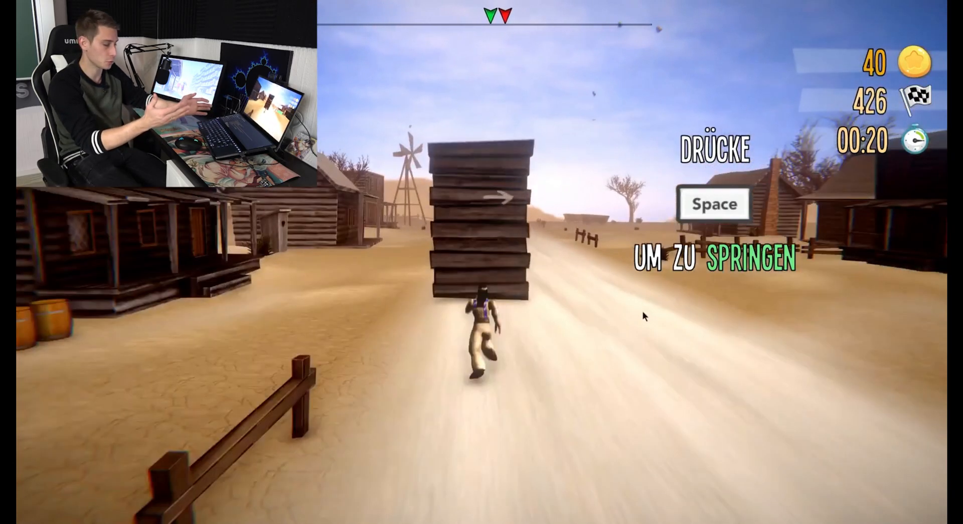
key("space")
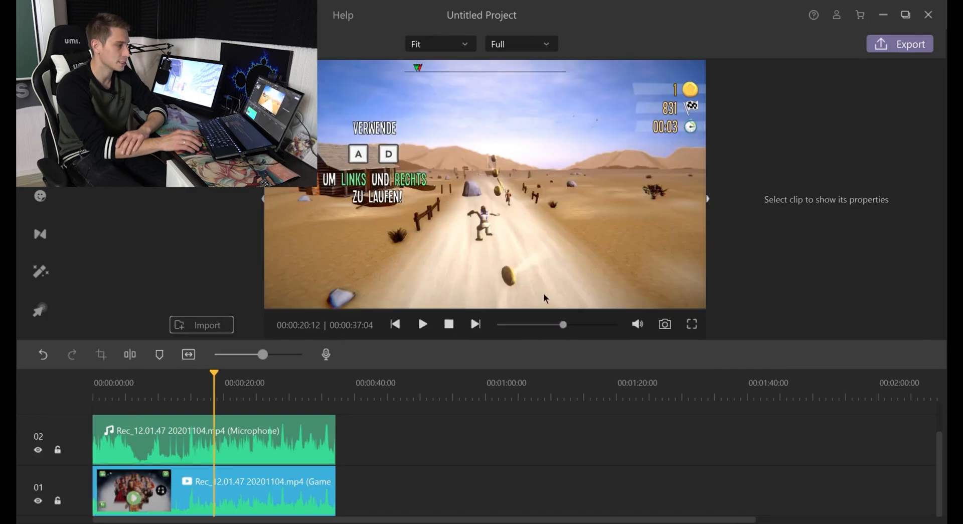
Play the recorded game footage with its microphone track in the editor preview.
left_click(423, 324)
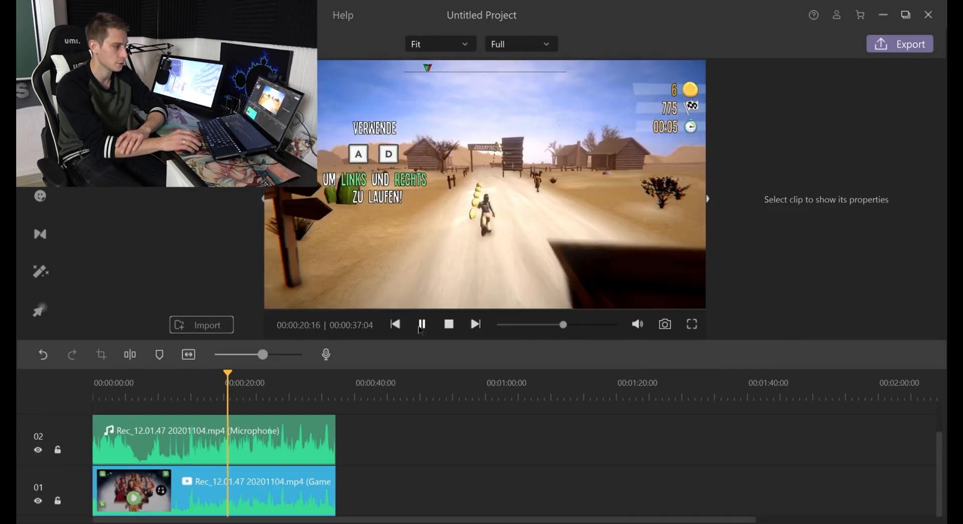
left_click(422, 324)
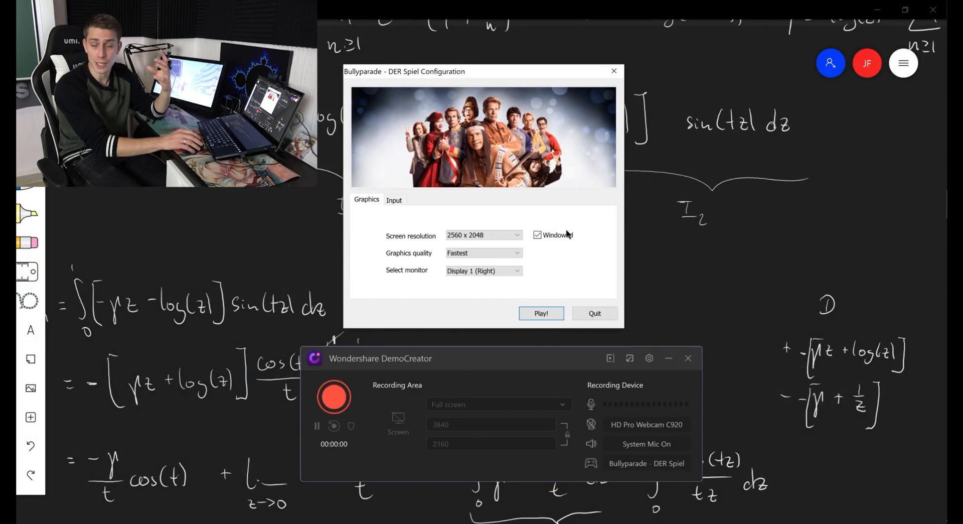
mouse_move(567, 250)
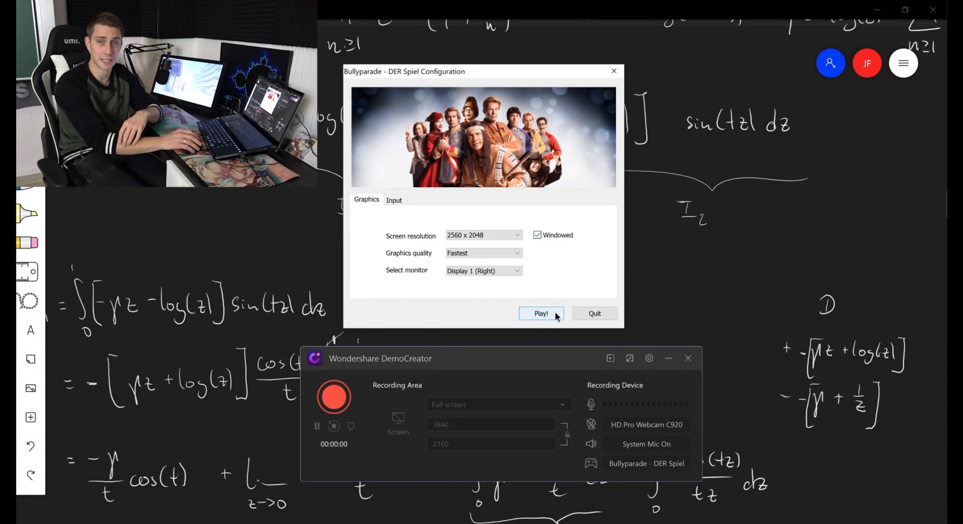
Launch the game windowed at 2560 x 2048 via Play! instead of full screen.
left_click(540, 313)
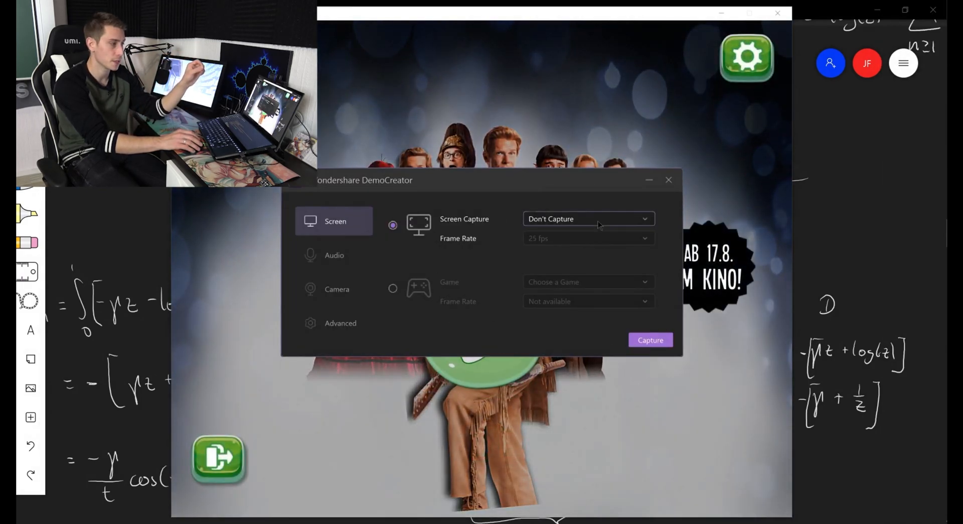
Choose 'Set a custom size later', fit the capture frame around the game window (~2525×2040) and start recording.
left_click(587, 218)
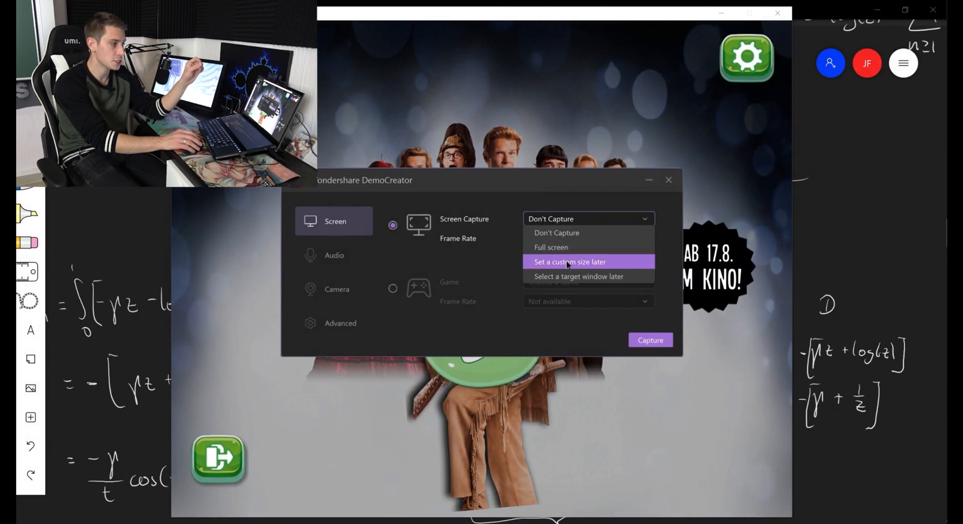
left_click(569, 262)
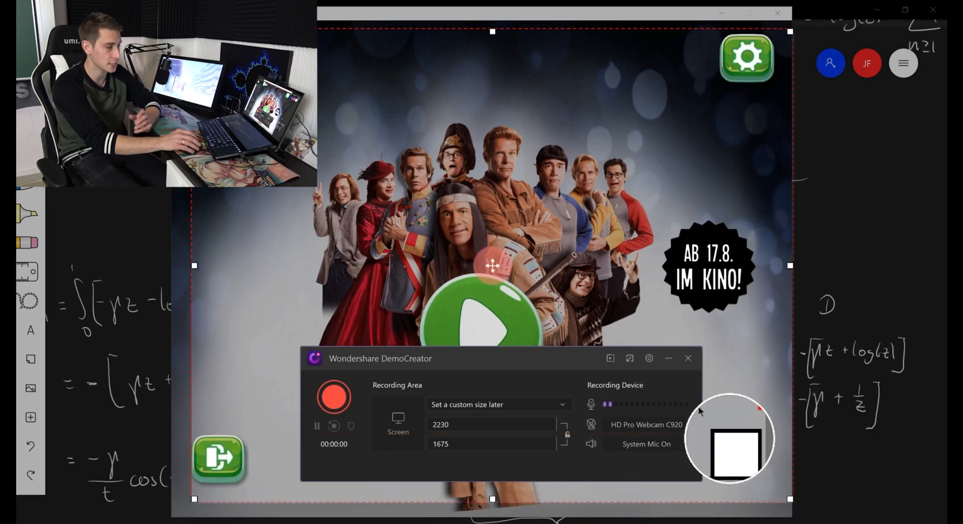
left_click(333, 396)
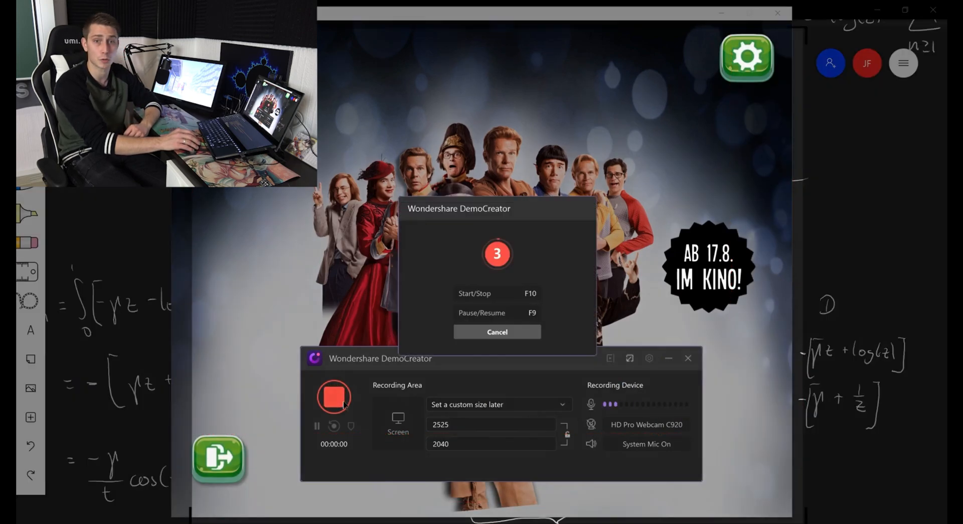